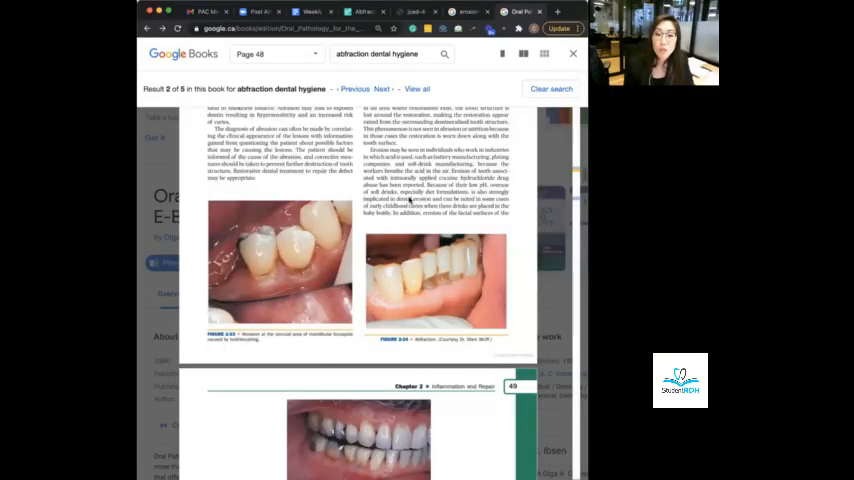
Scroll through the preview pages and return to page 47's tooth photographs above the Abrasion entry.
scroll(up, 3)
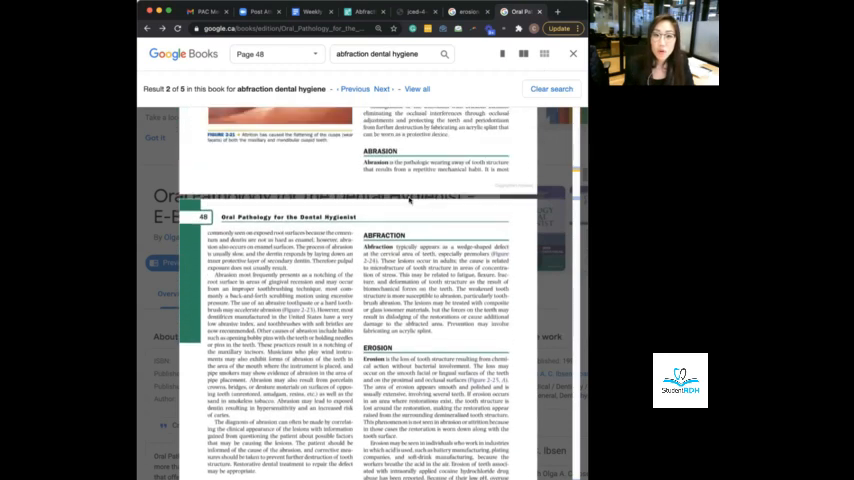
scroll(down, 3)
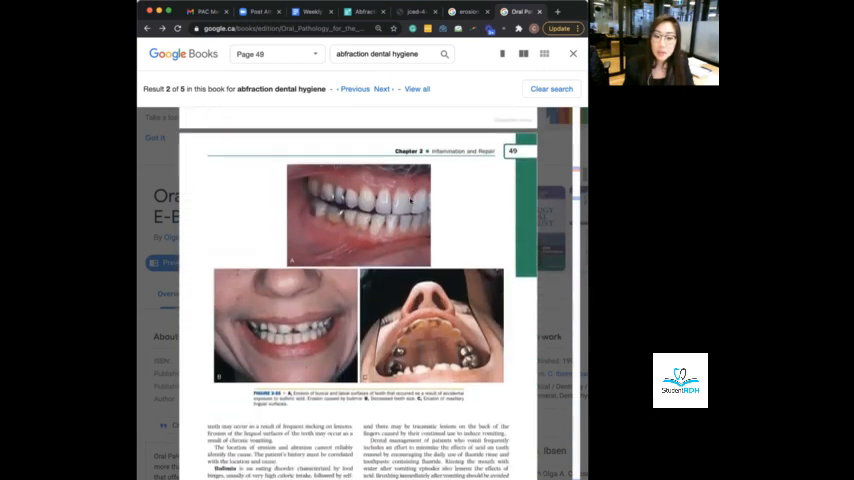
scroll(down, 3)
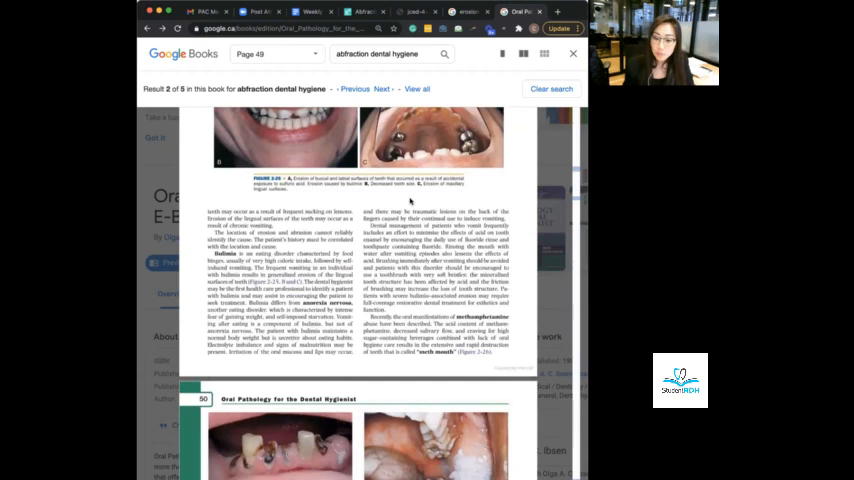
scroll(down, 3)
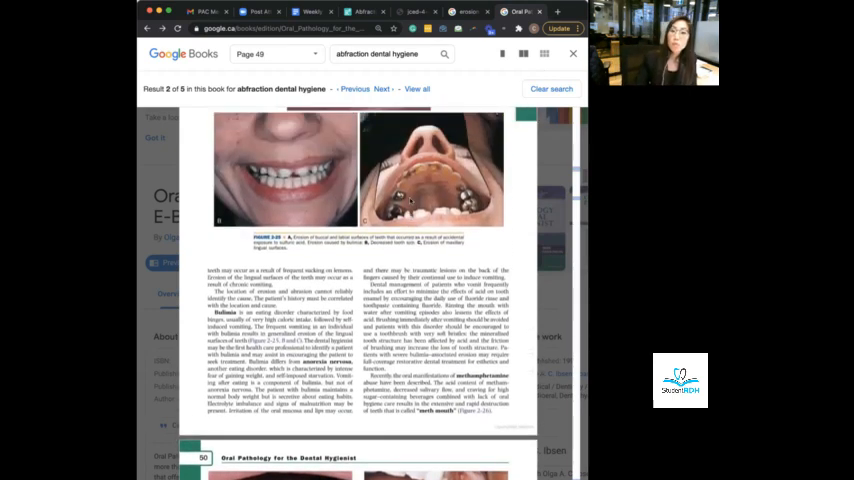
scroll(up, 3)
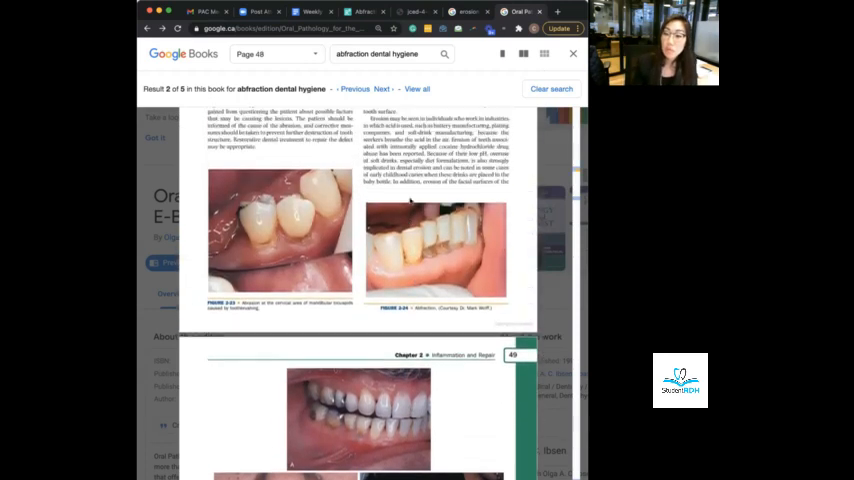
scroll(up, 3)
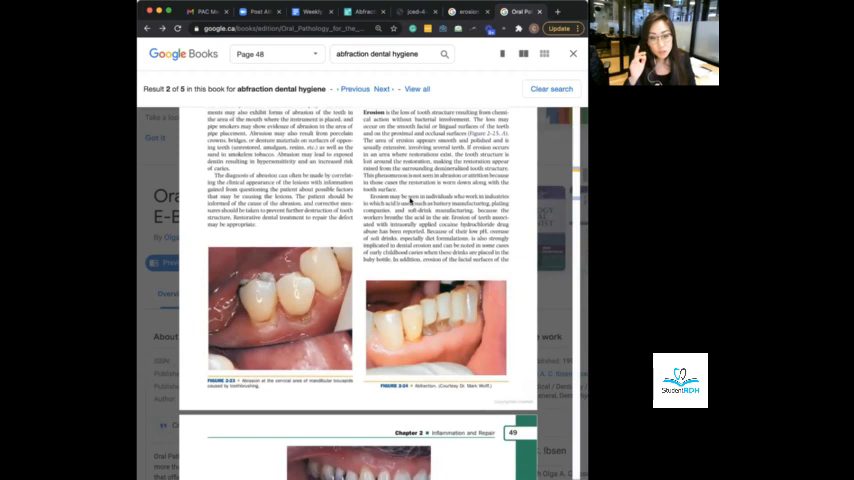
scroll(up, 3)
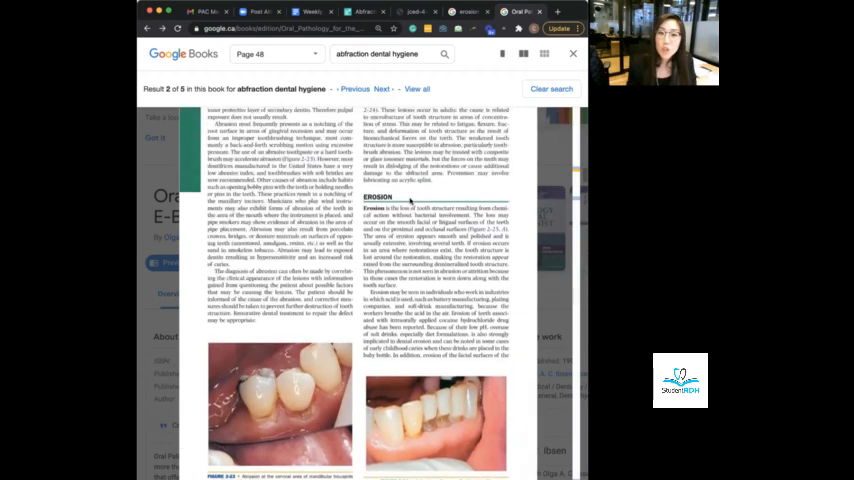
click(354, 88)
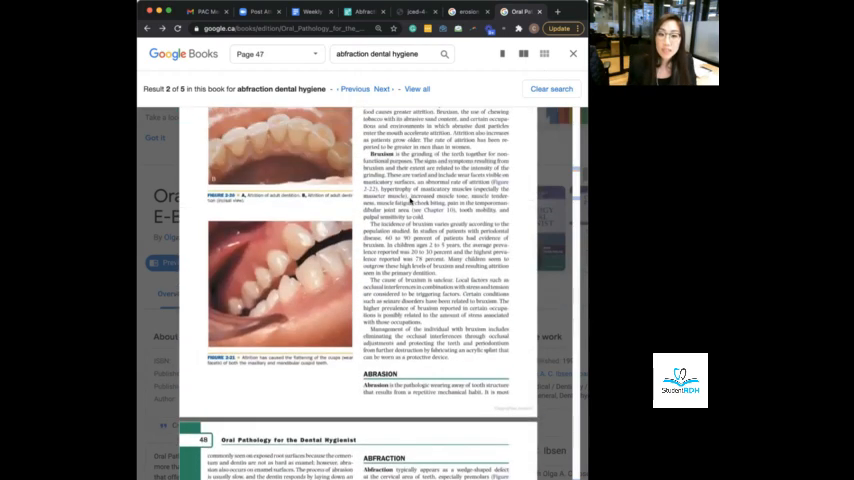
Scroll to the Attrition definition and its tooth-wear photographs on page 47.
scroll(up, 3)
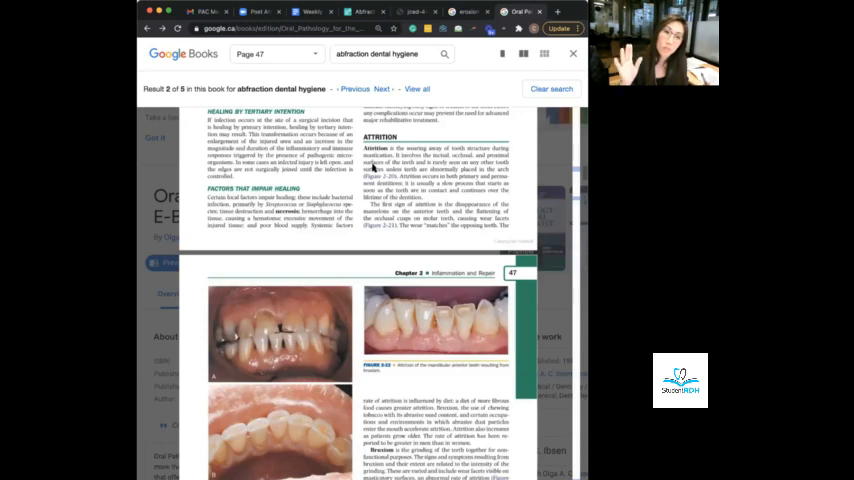
Scroll to page 48's Abrasion definition and the start of the Abfraction section.
scroll(down, 3)
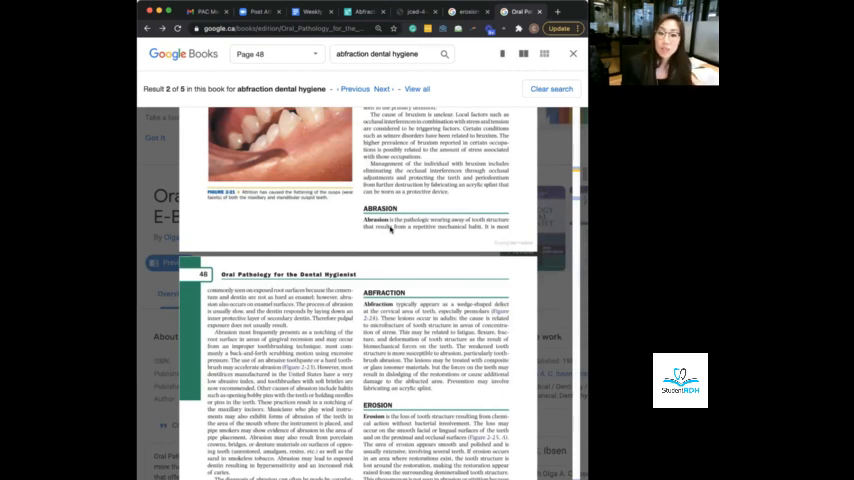
Scroll past the Erosion text to the erosion photographs ending page 48 and page 49's opening image.
scroll(down, 3)
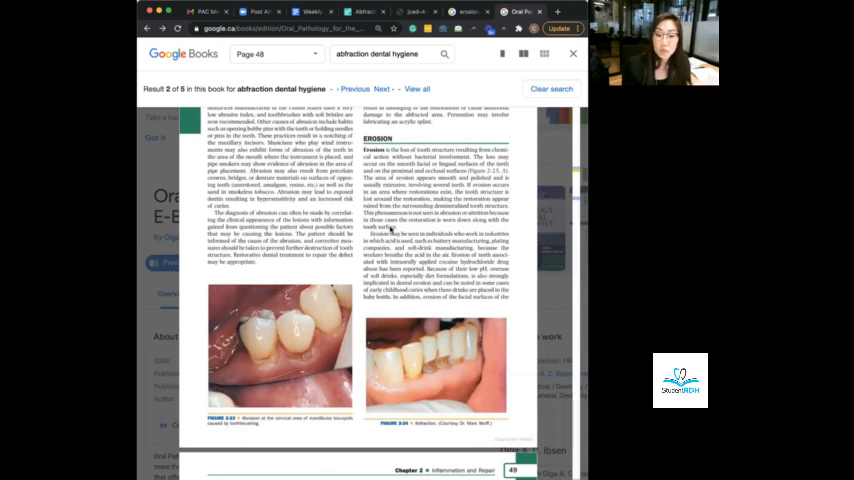
scroll(down, 3)
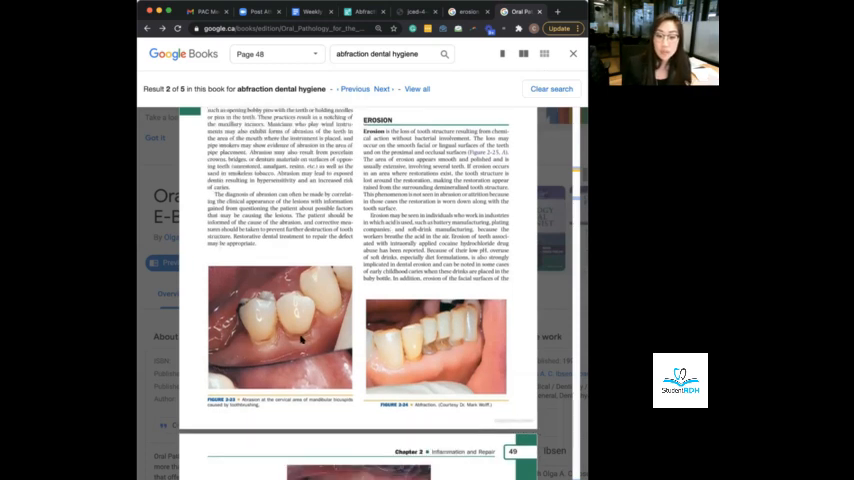
scroll(down, 3)
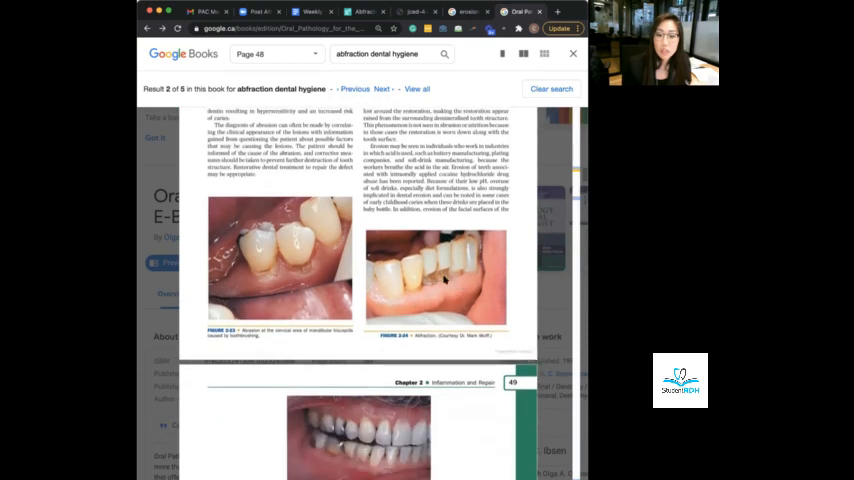
scroll(down, 3)
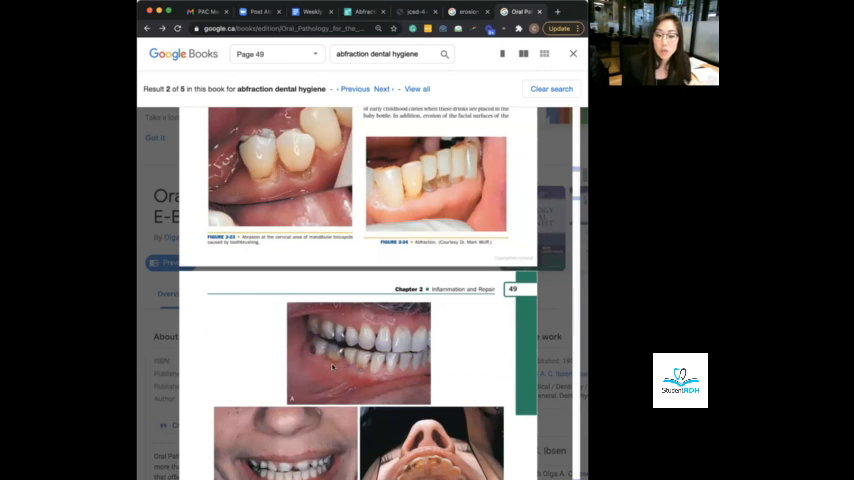
scroll(up, 3)
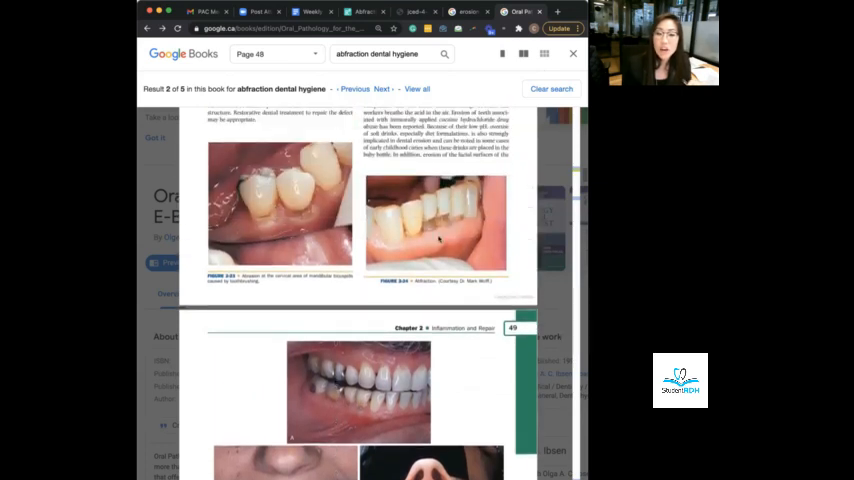
mouse_move(448, 236)
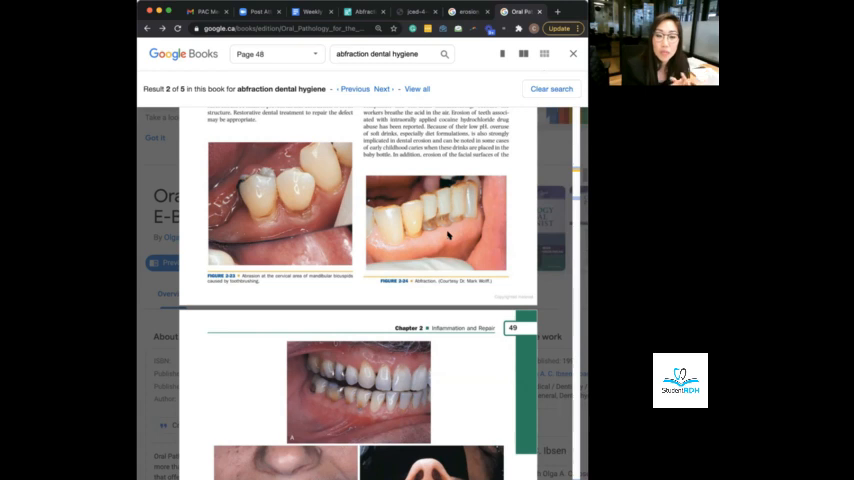
scroll(up, 3)
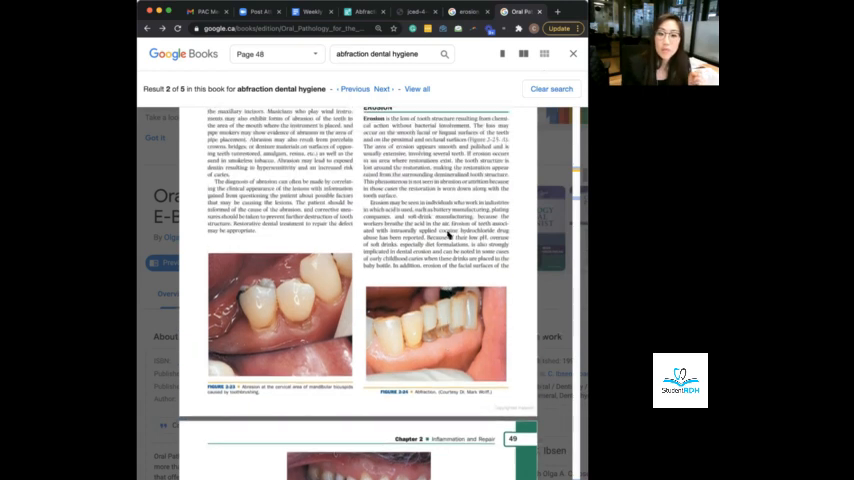
scroll(up, 3)
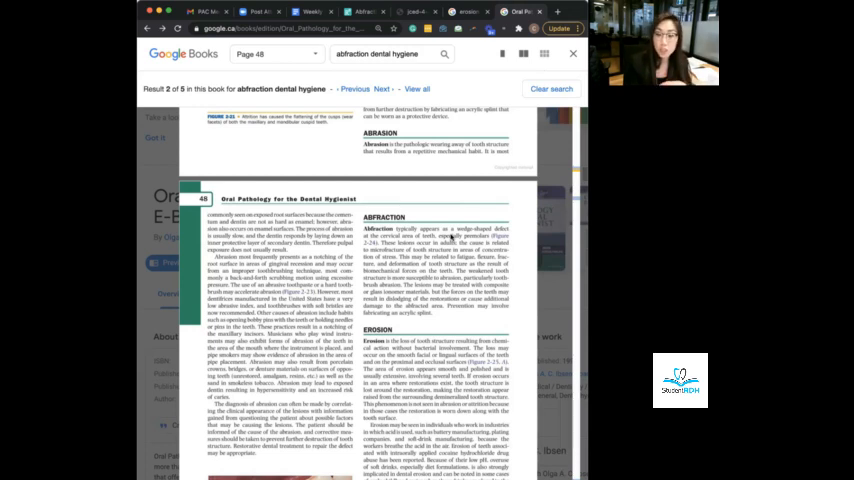
scroll(down, 3)
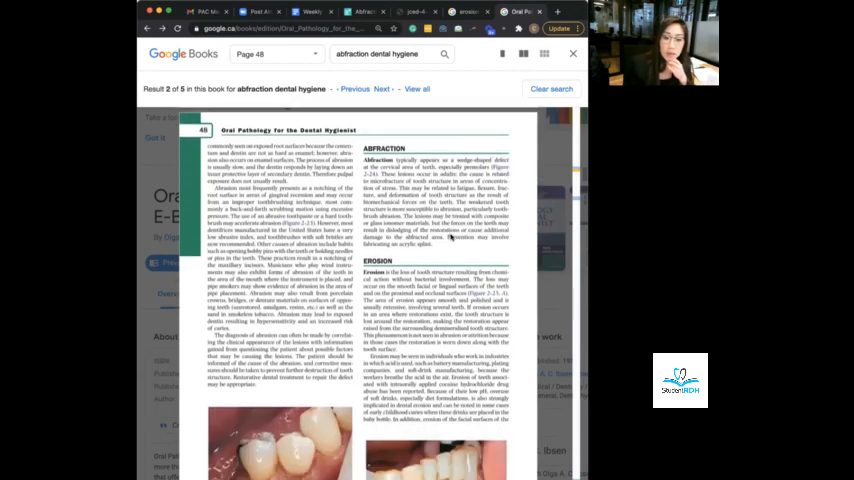
scroll(up, 3)
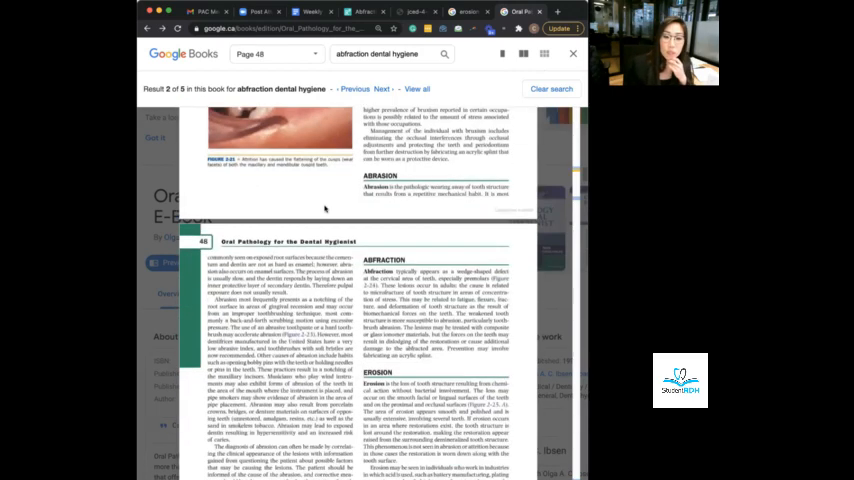
scroll(down, 3)
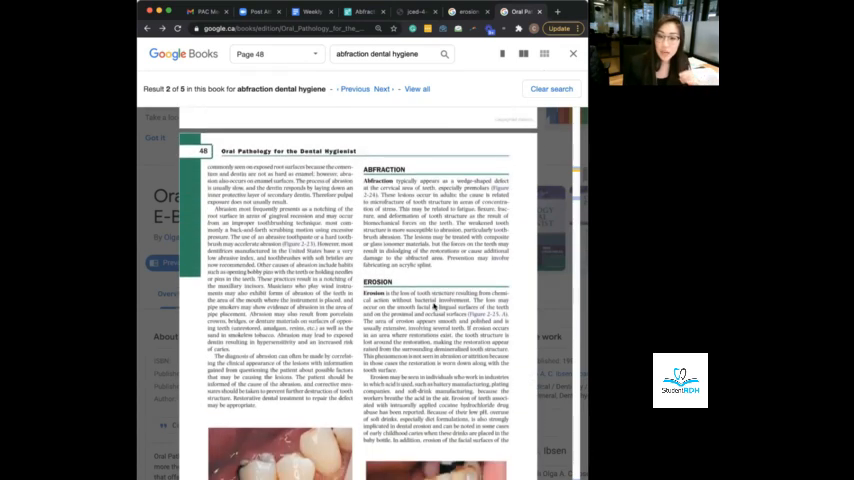
Scroll the 'abfraction dental hygiene' result pages back to page 48's worn-teeth photographs.
scroll(down, 3)
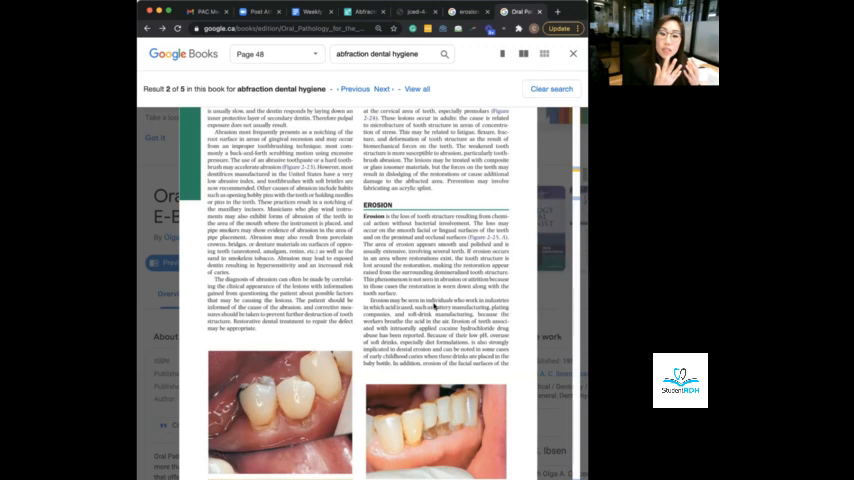
scroll(down, 3)
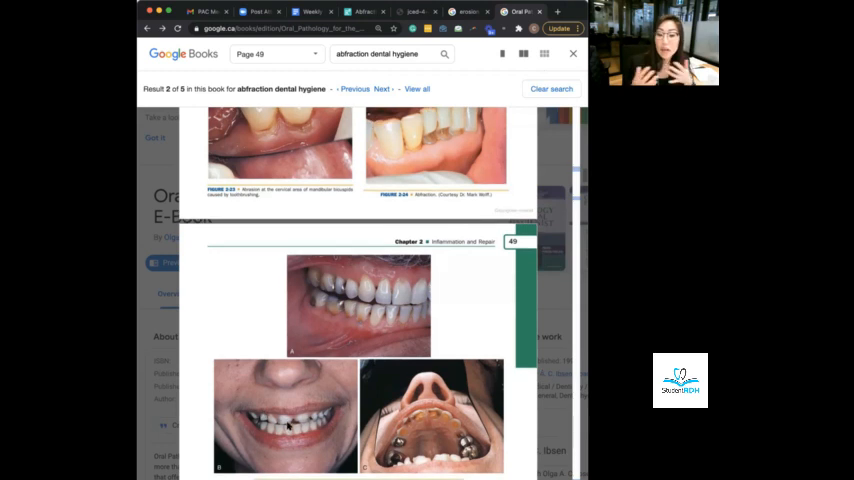
scroll(up, 3)
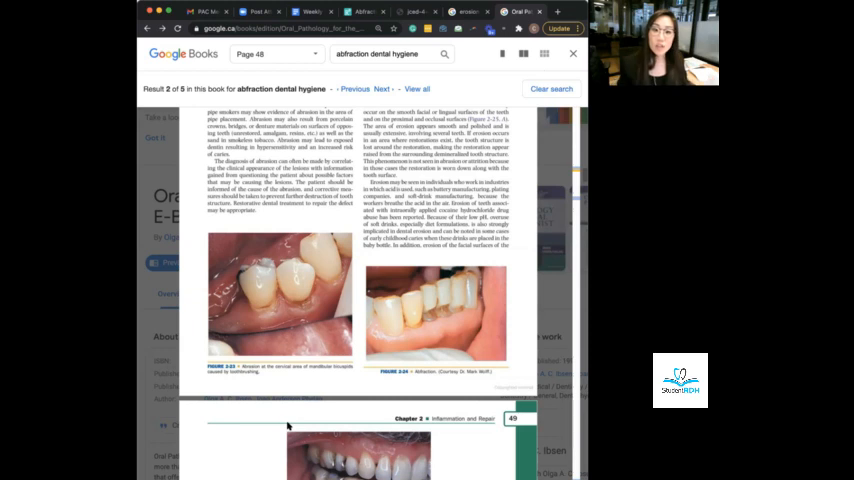
scroll(down, 3)
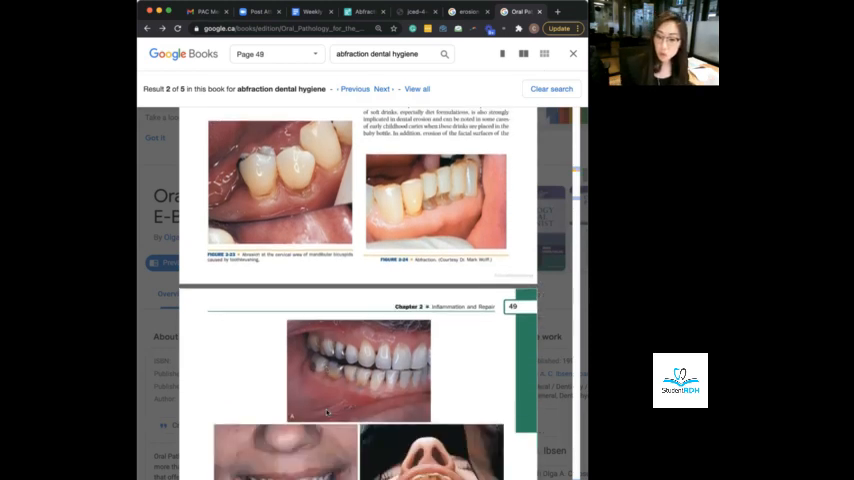
scroll(down, 3)
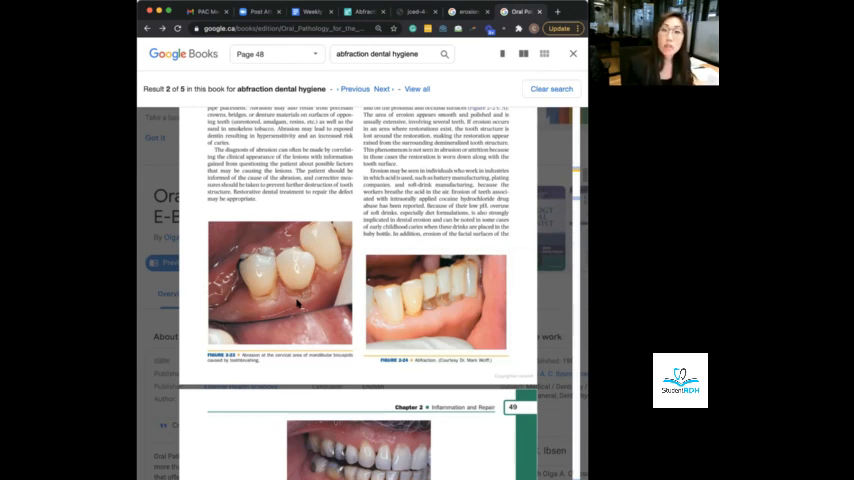
mouse_move(578, 354)
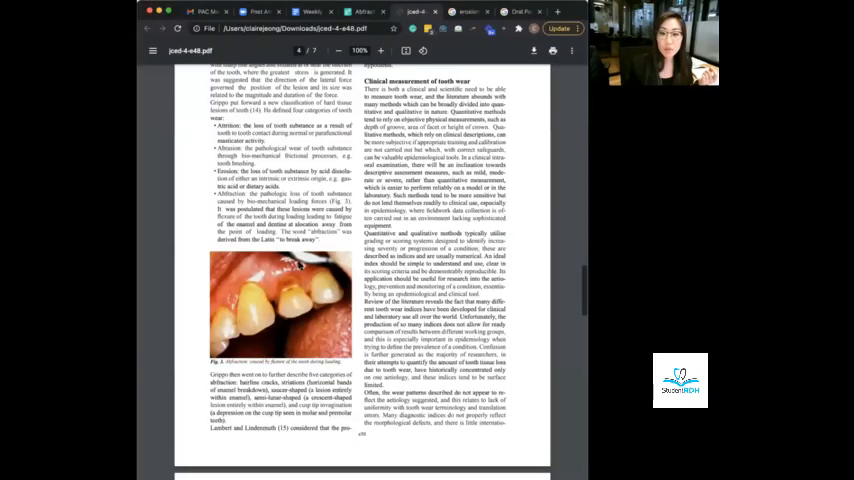
Scroll the tooth wear indices PDF from its title page through the abstract to the Introduction photographs.
scroll(up, 3)
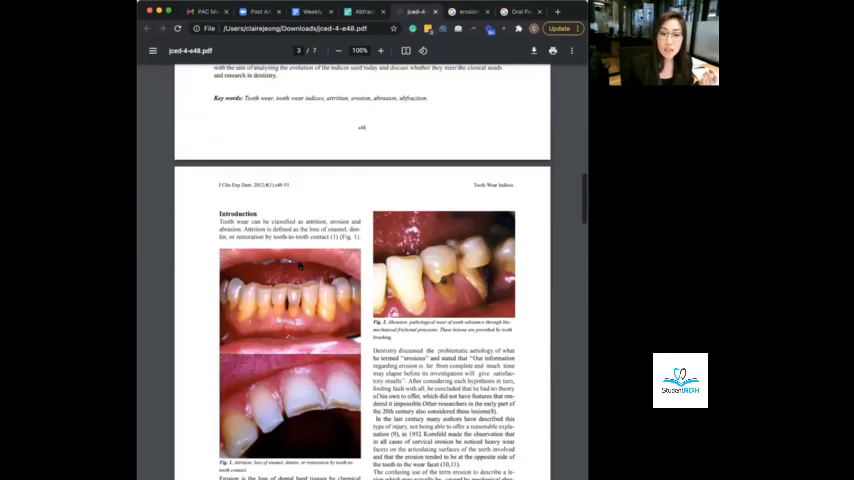
scroll(up, 3)
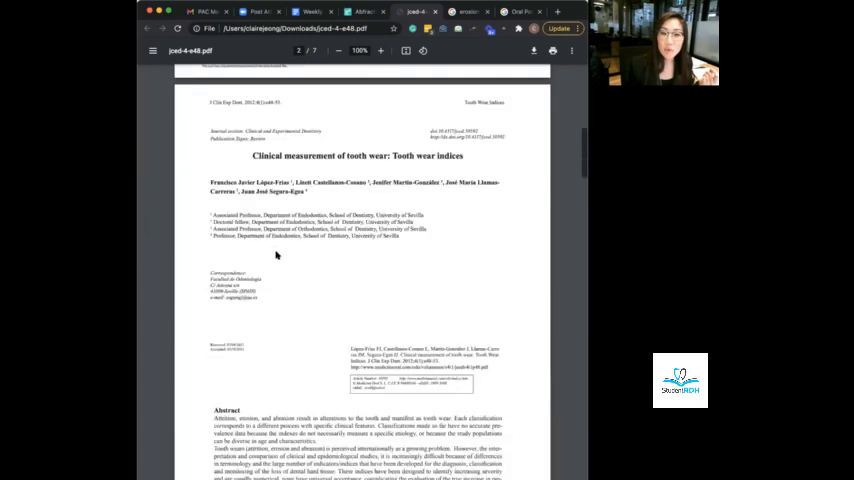
scroll(down, 3)
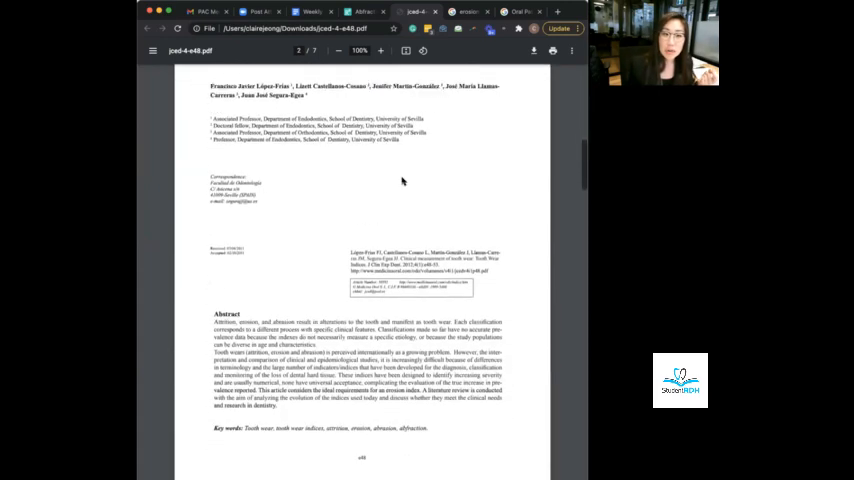
scroll(down, 3)
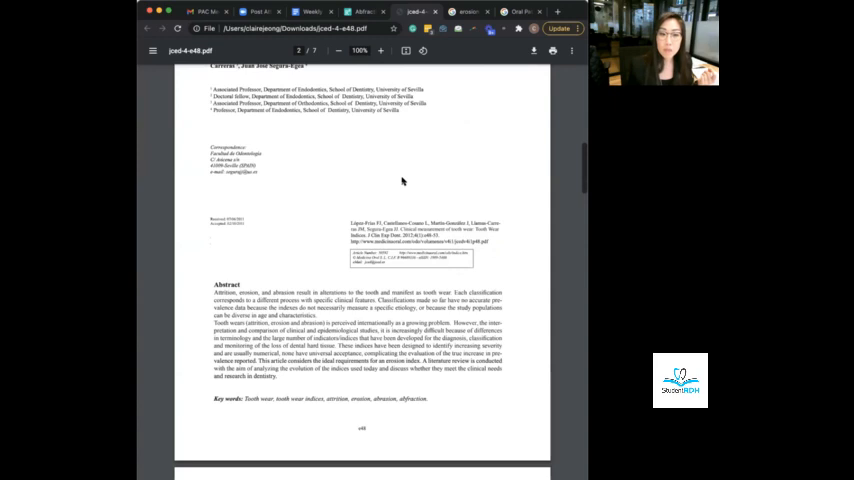
scroll(down, 3)
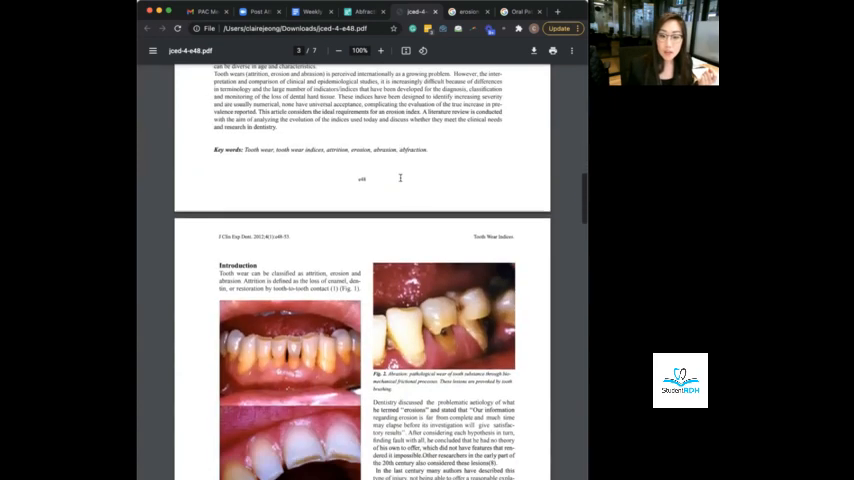
scroll(down, 3)
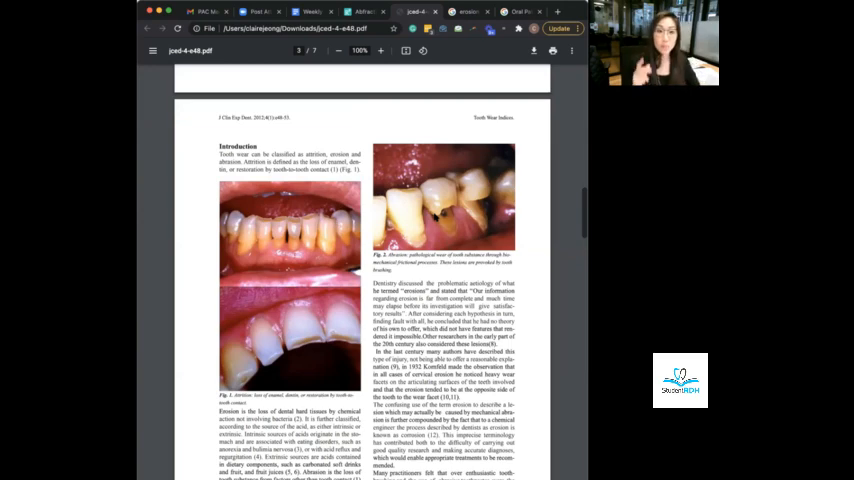
Browse down into the tooth wear index tables and back around the Clinical measurement section.
scroll(down, 3)
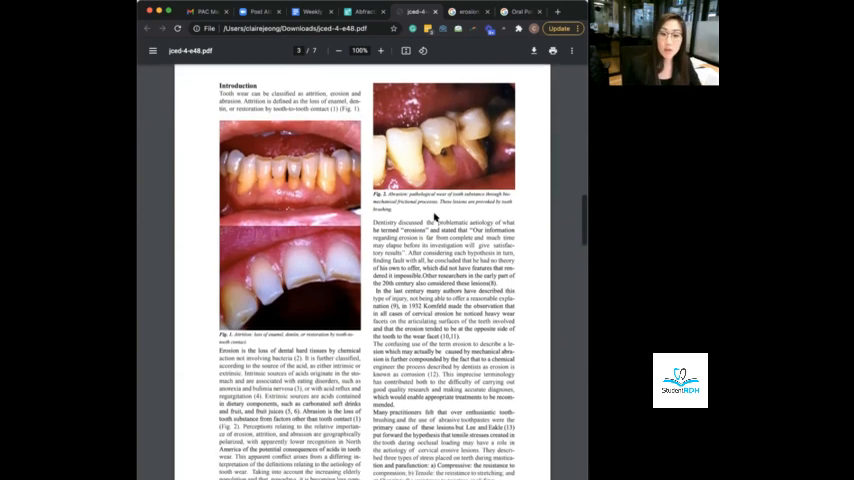
scroll(down, 3)
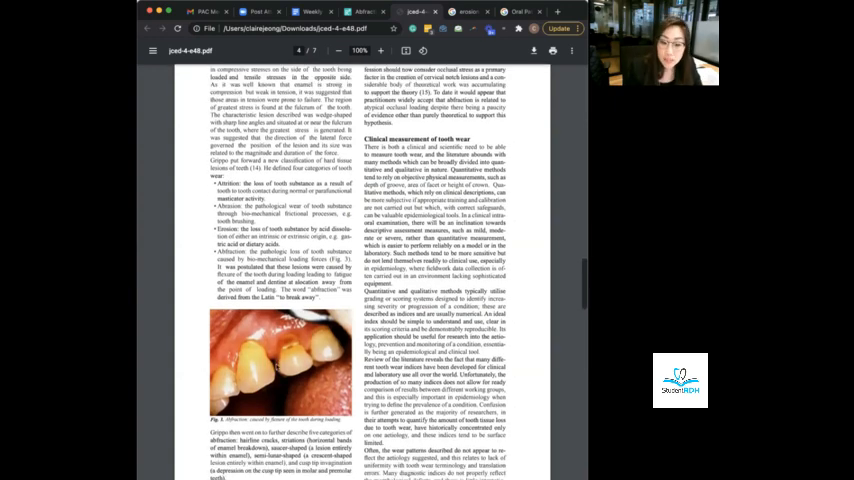
scroll(up, 3)
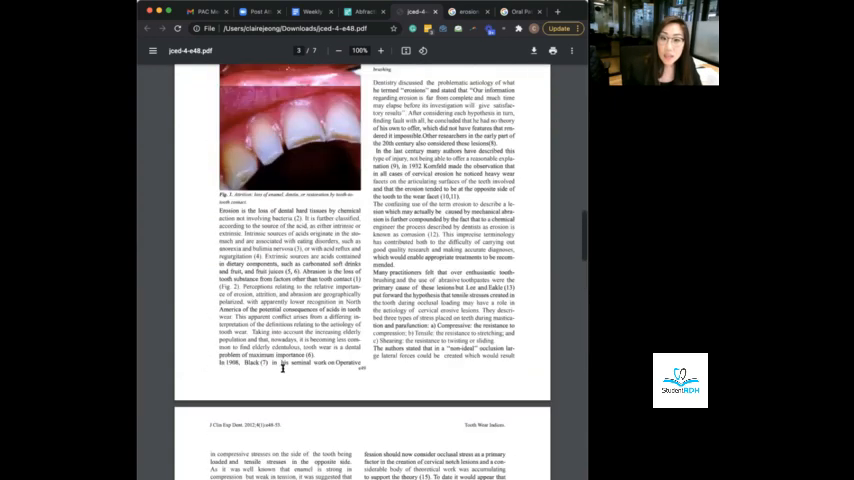
scroll(up, 3)
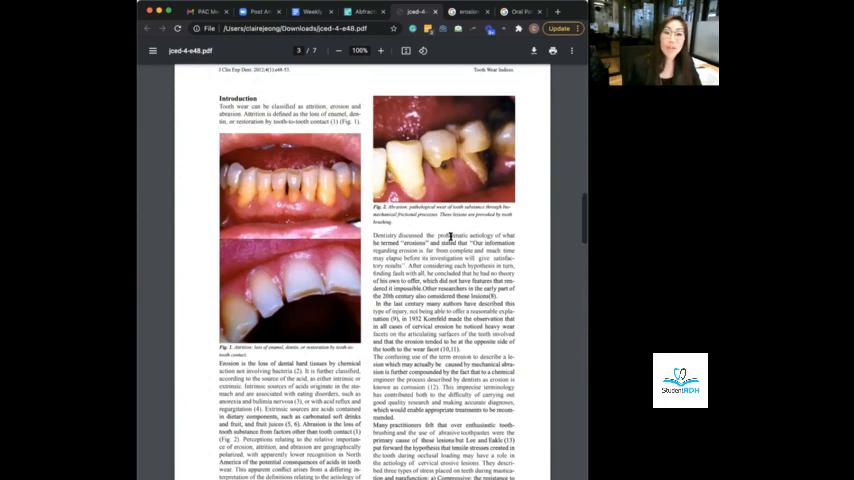
scroll(down, 3)
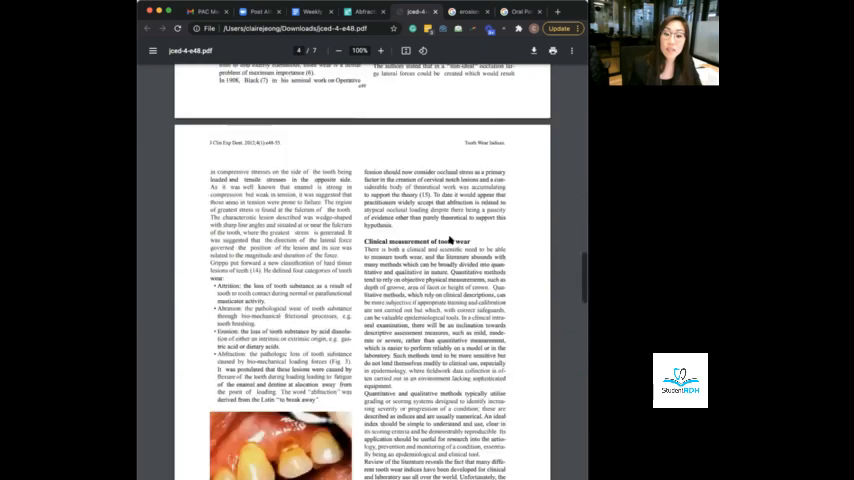
scroll(down, 3)
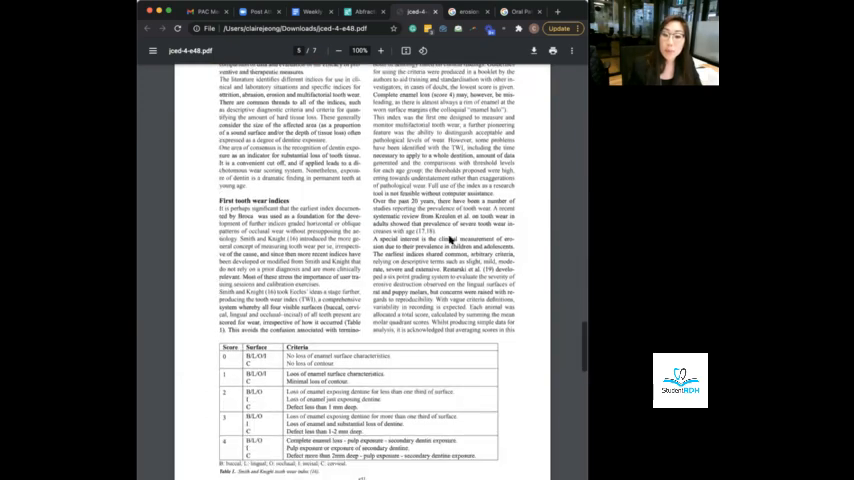
Scroll further through the index tables, ending beside the Clinical measurement of tooth wear section.
scroll(down, 3)
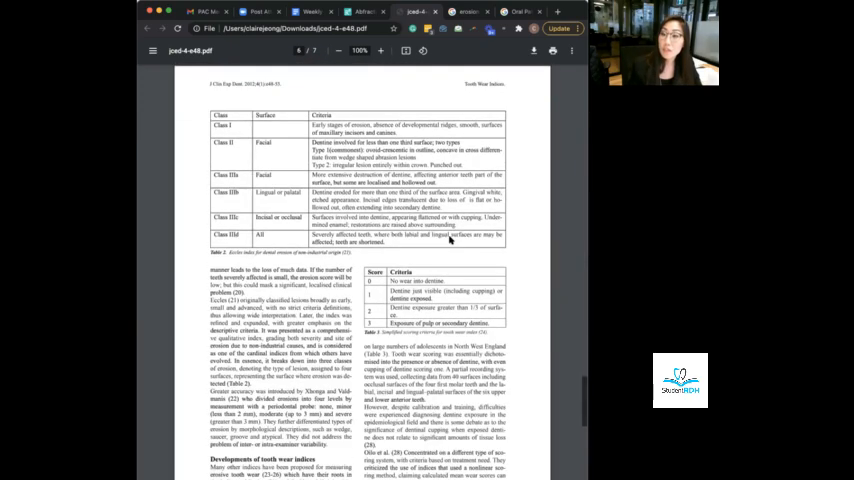
scroll(down, 3)
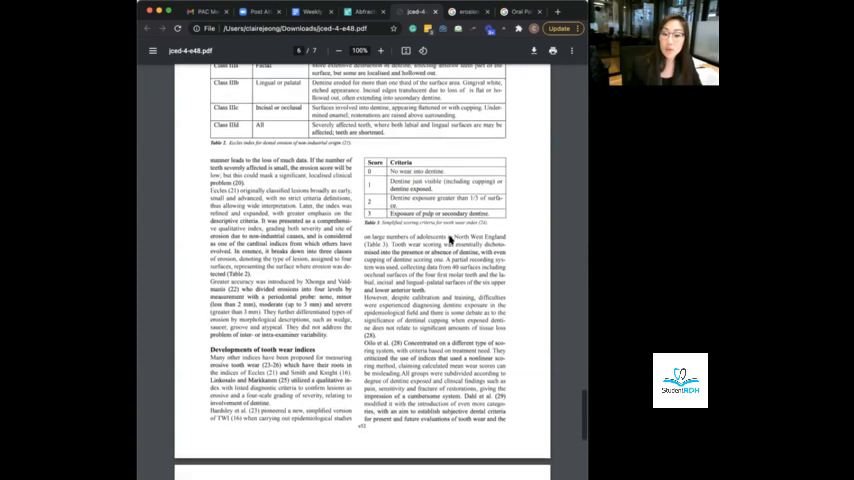
scroll(down, 3)
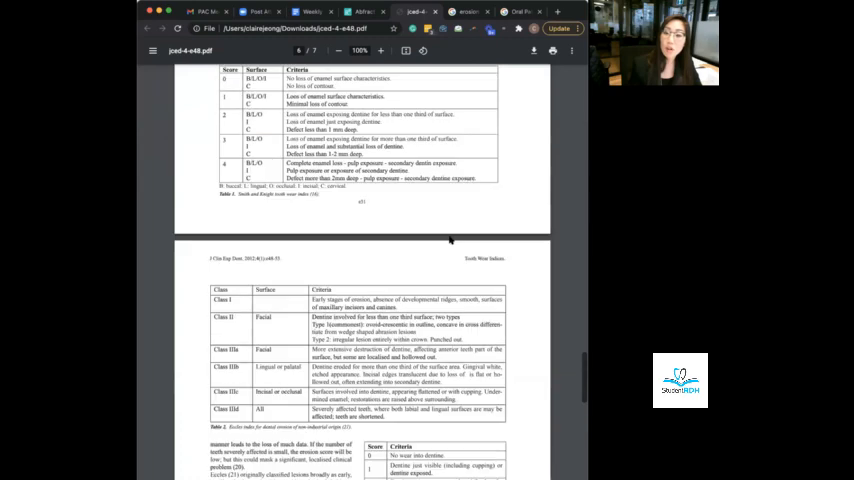
scroll(up, 3)
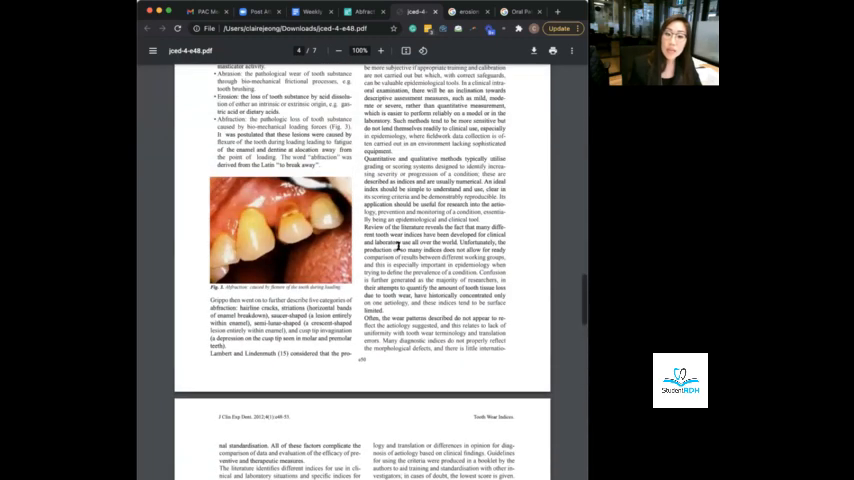
scroll(down, 3)
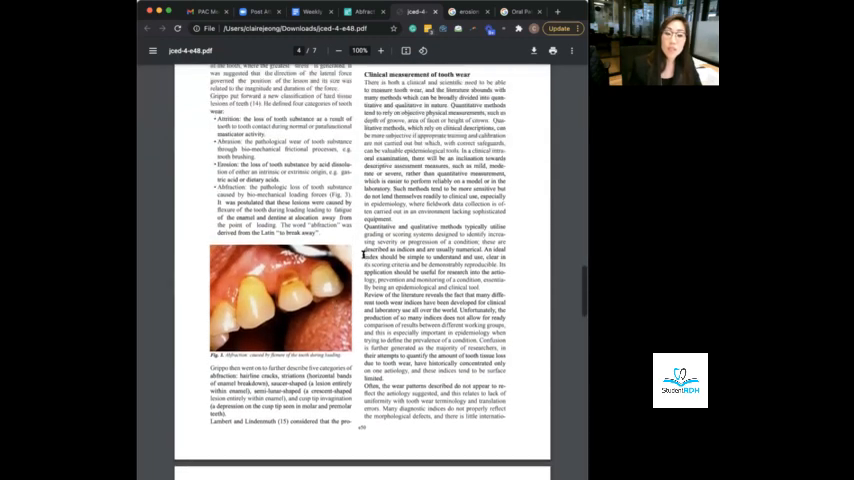
scroll(down, 3)
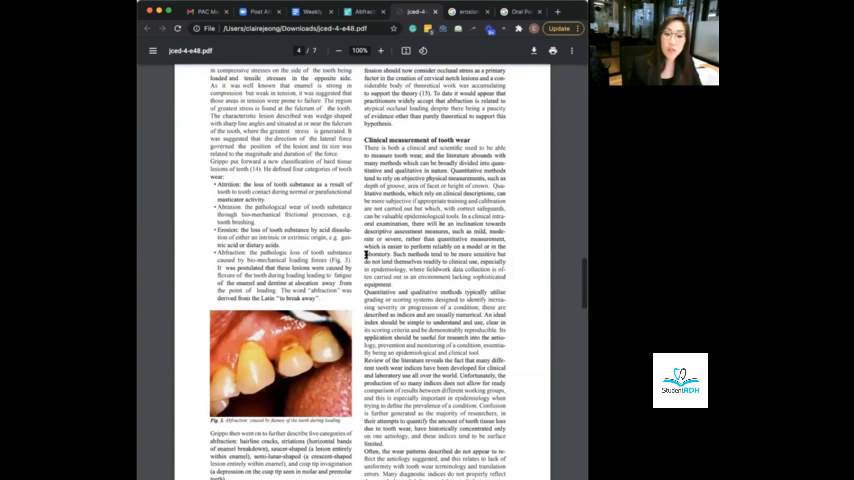